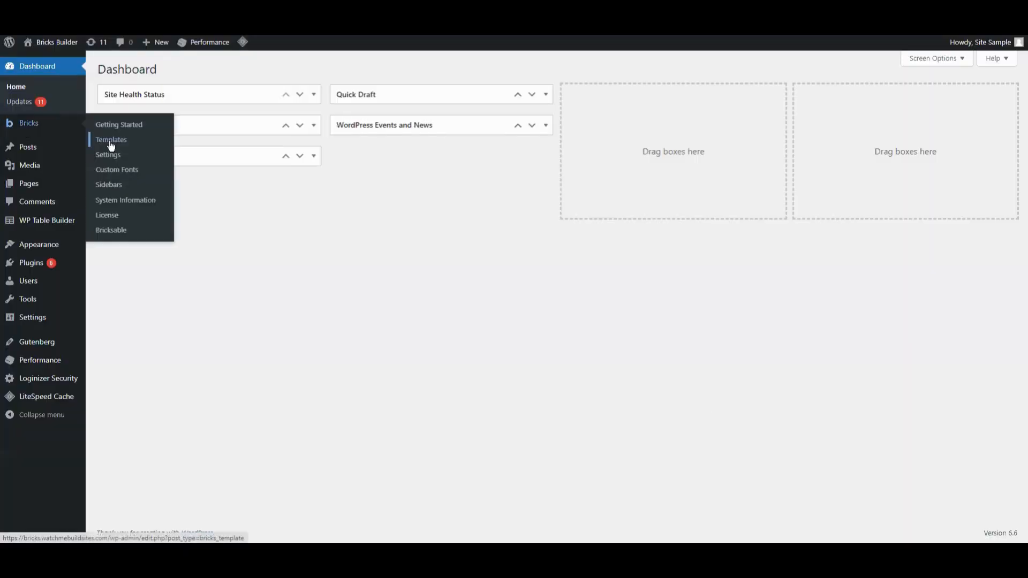
# Create a new Bricks template titled 'Sample Footer' from the Templates list
pyautogui.click(111, 140)
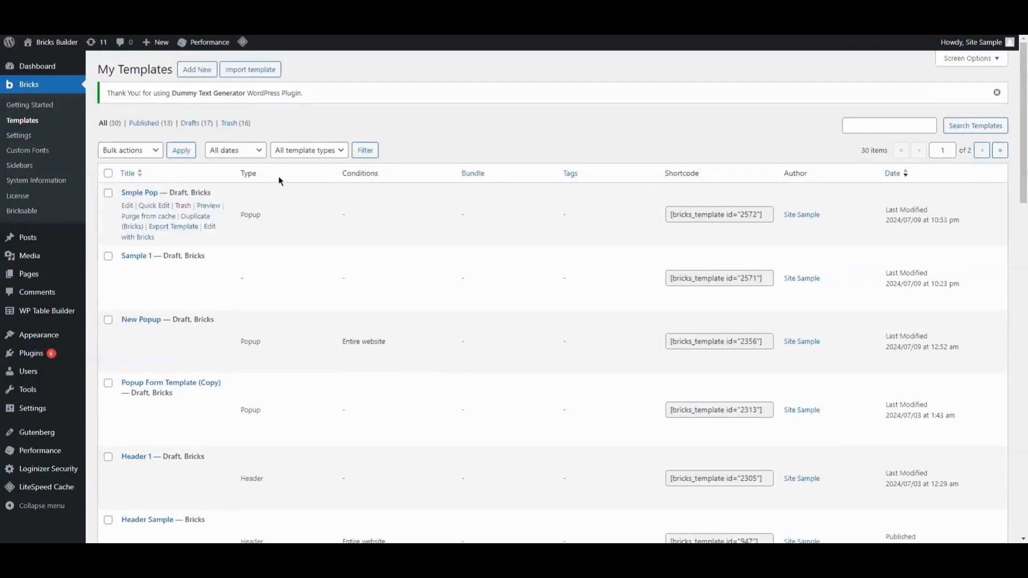
pyautogui.click(196, 69)
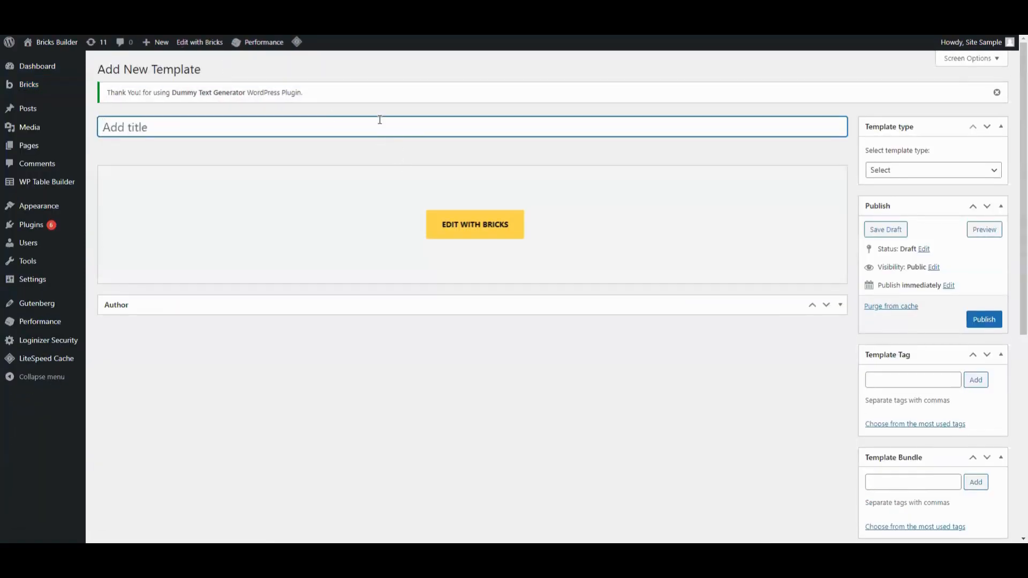
pyautogui.write('Sample Footer')
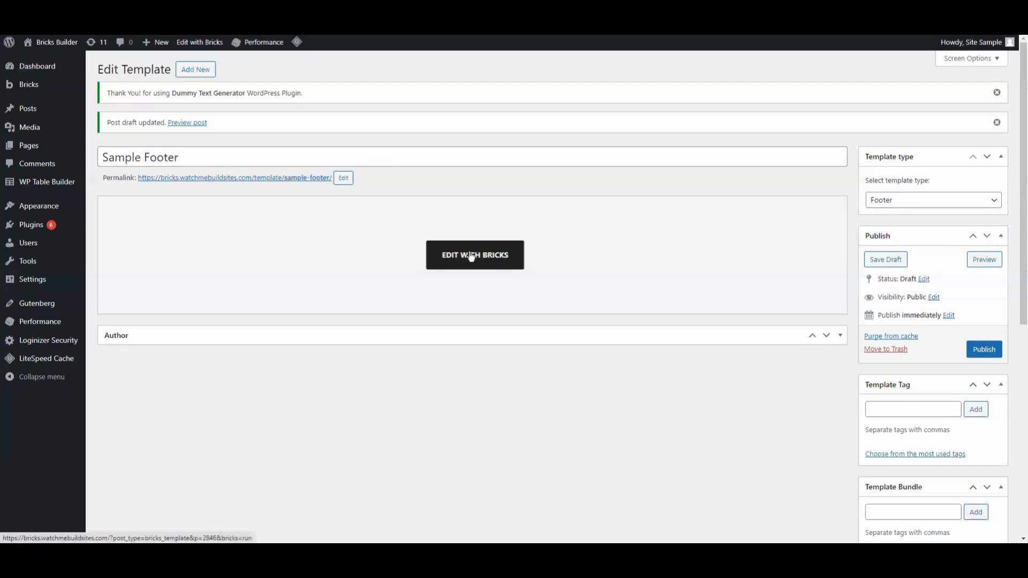
# Open Sample Footer in Bricks Builder and search the elements panel for 'code'
pyautogui.click(475, 254)
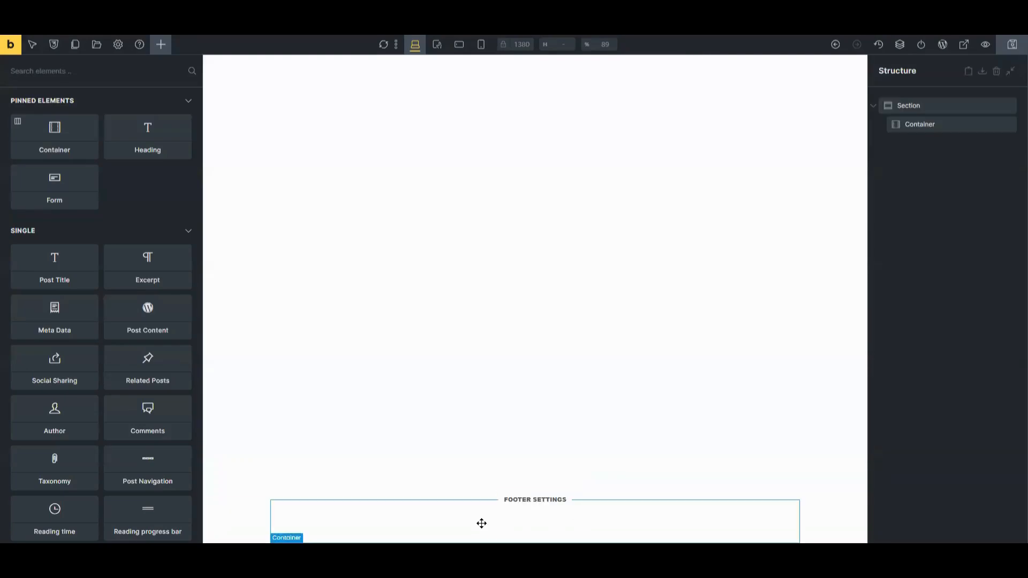
pyautogui.moveTo(538, 511)
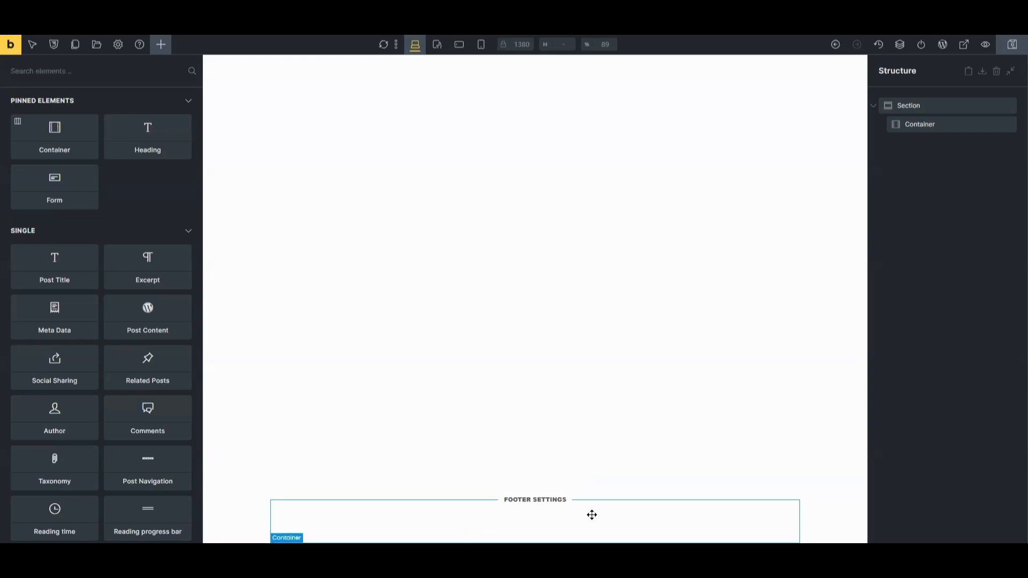
pyautogui.moveTo(956, 243)
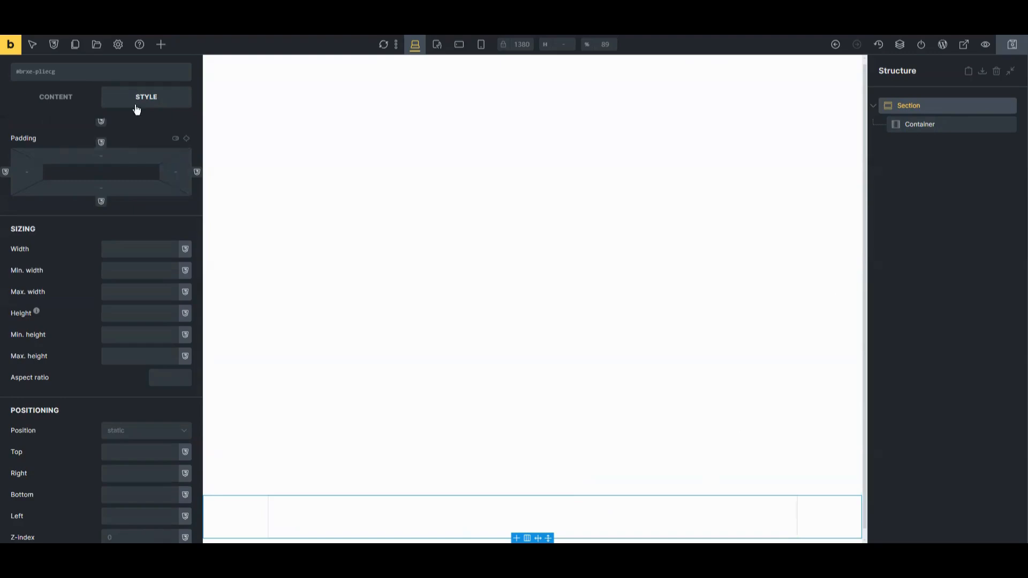
pyautogui.click(161, 44)
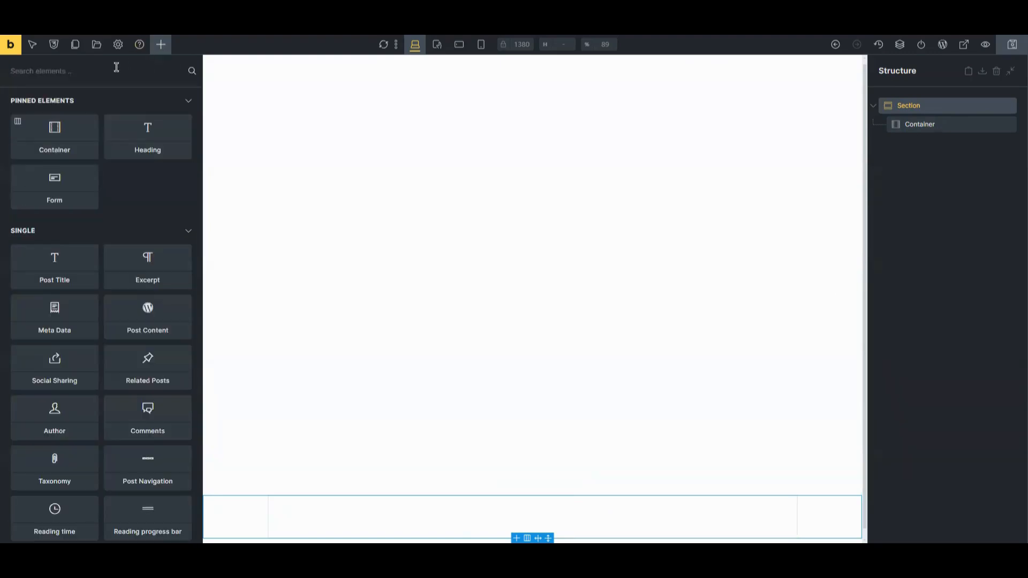
pyautogui.write('cod')
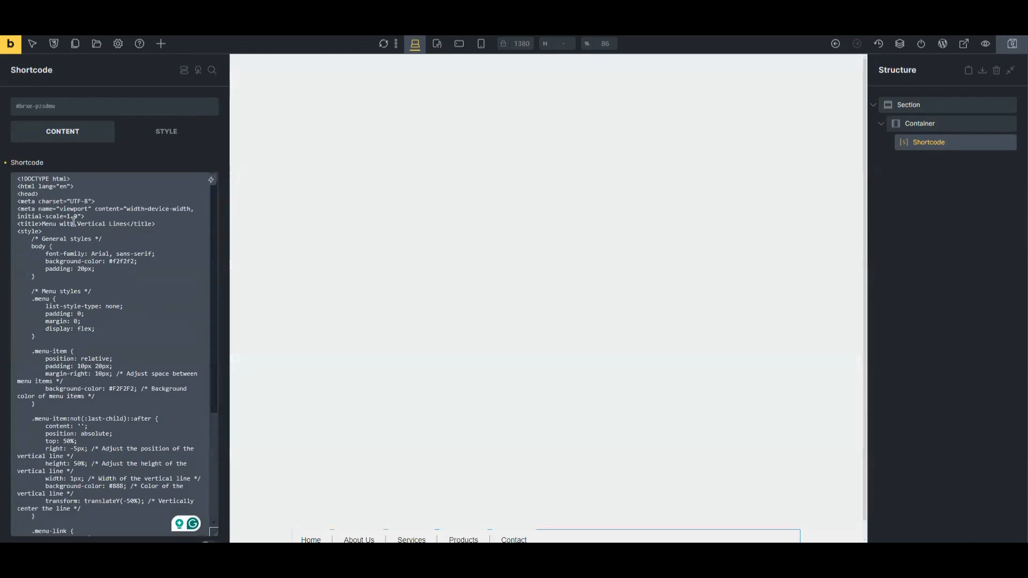
pyautogui.scroll(-3)
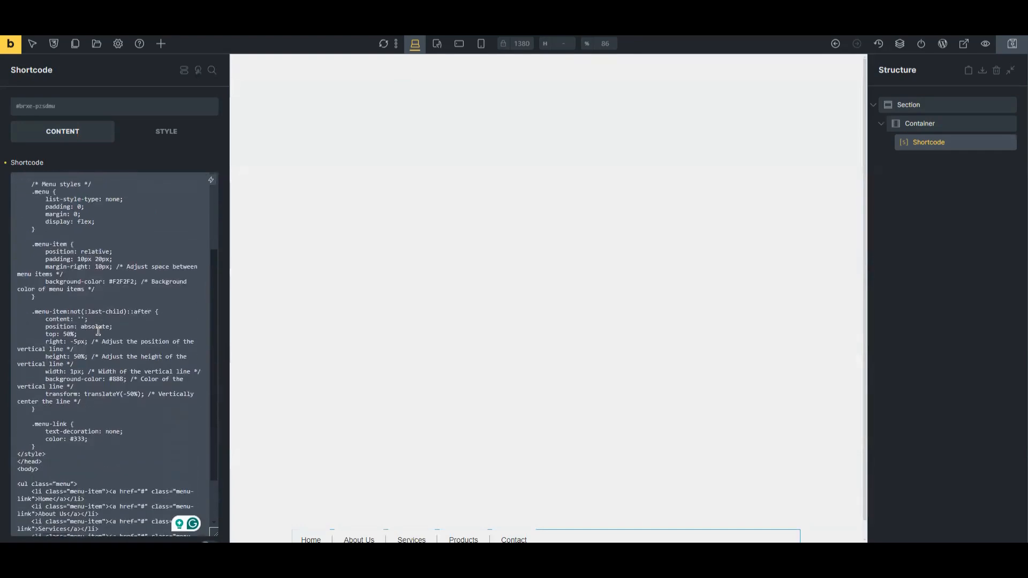
pyautogui.scroll(3)
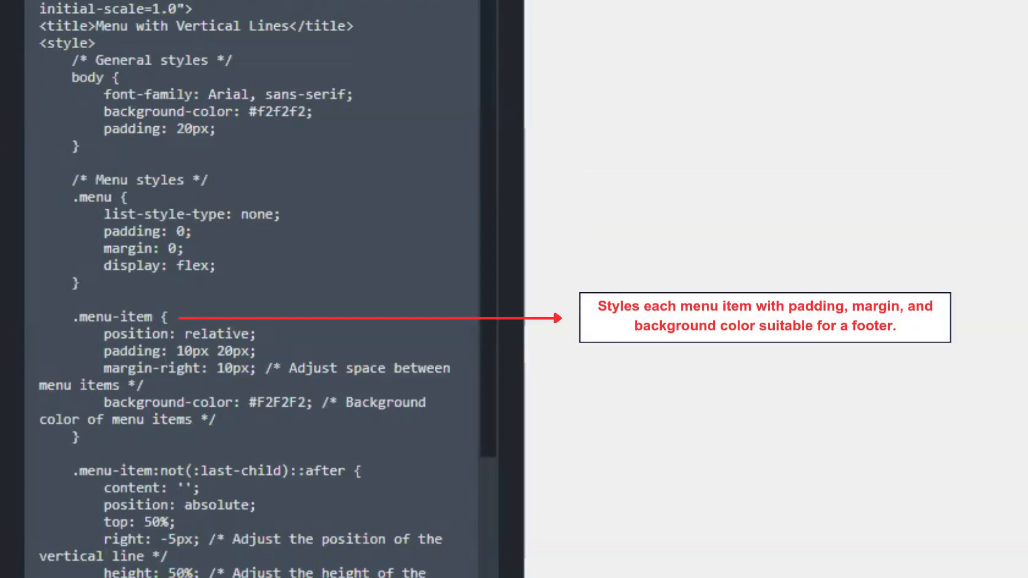
pyautogui.moveTo(169, 210)
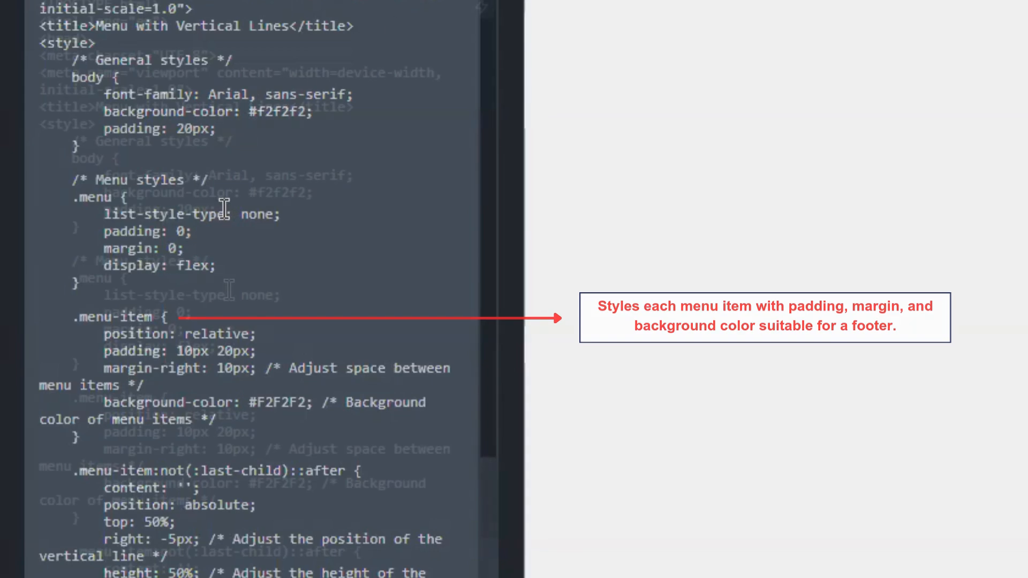
pyautogui.scroll(-3)
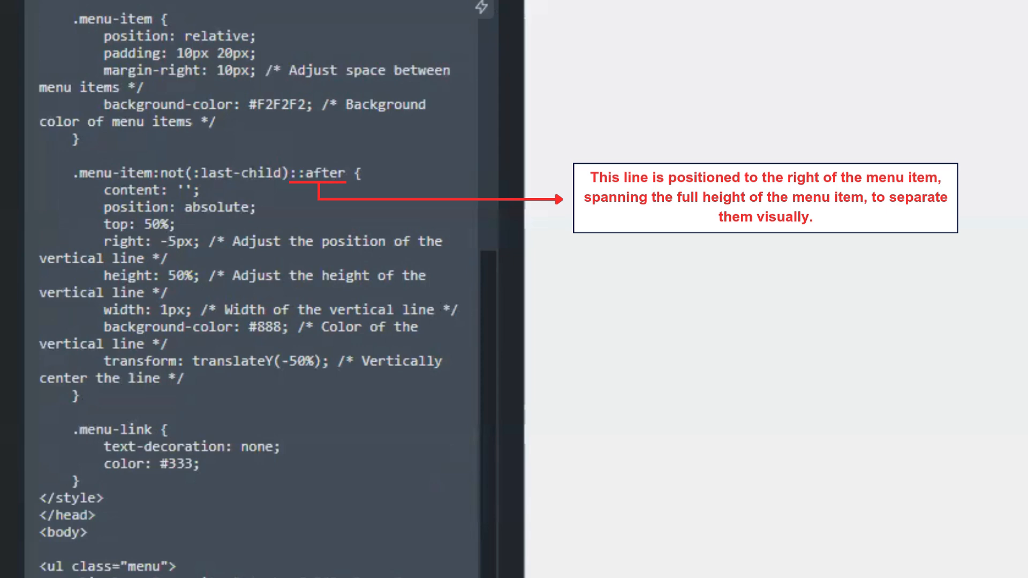
pyautogui.scroll(-3)
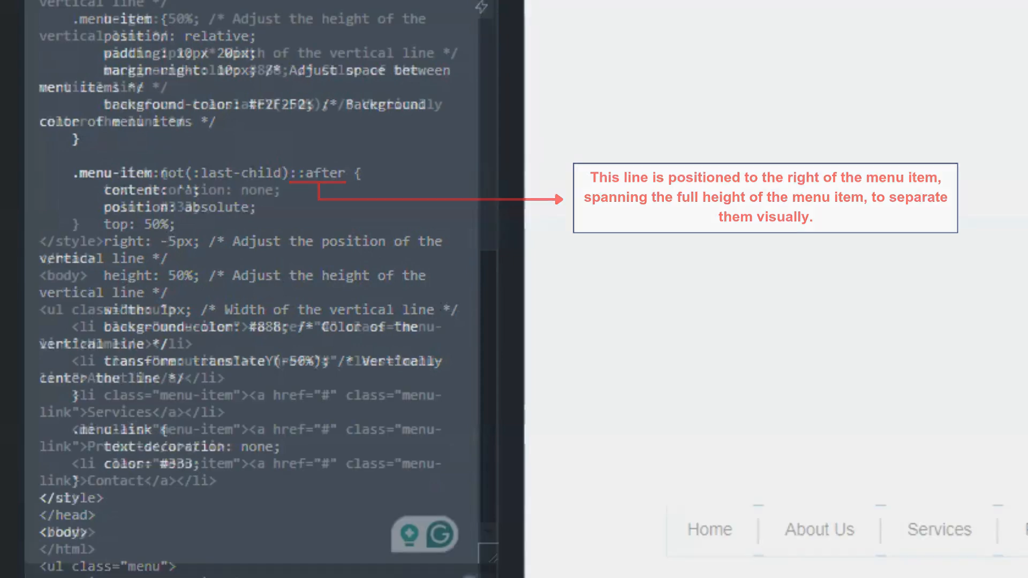
pyautogui.scroll(-3)
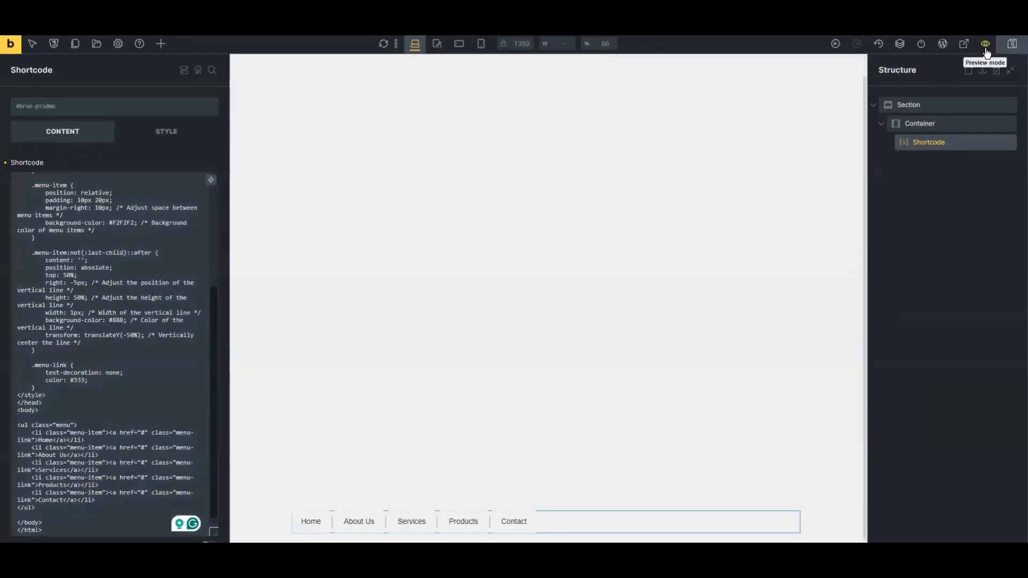
# Switch to Preview mode to view the Home-to-Contact menu with vertical dividers
pyautogui.click(985, 44)
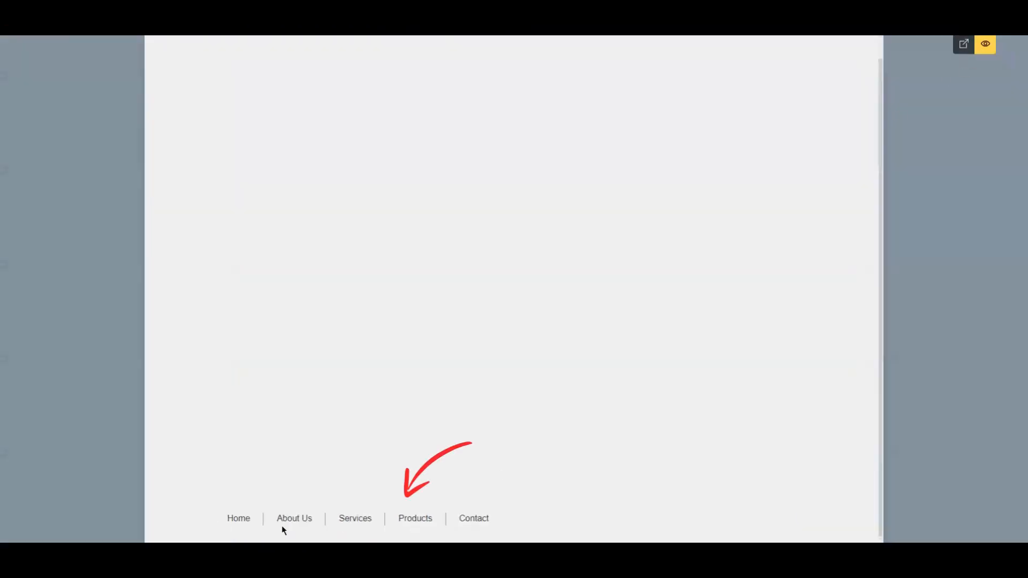